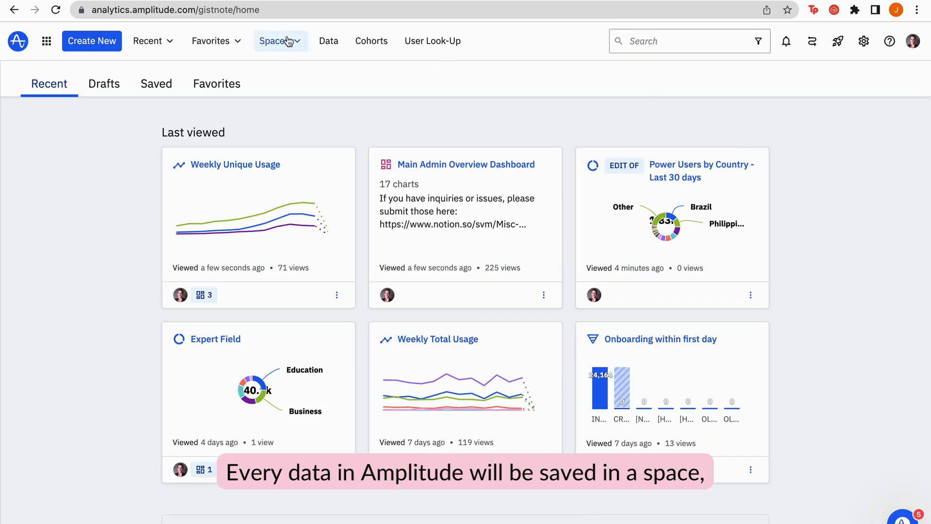
Navigate from Spaces to Admin General Space, Main Admin Overview Dashboard, and its Weekly Unique Usage chart
click(275, 40)
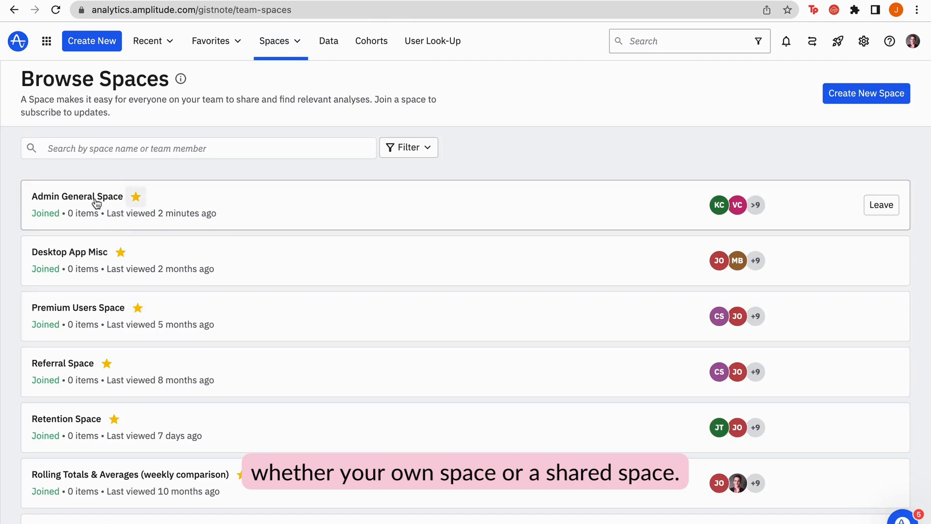
click(76, 197)
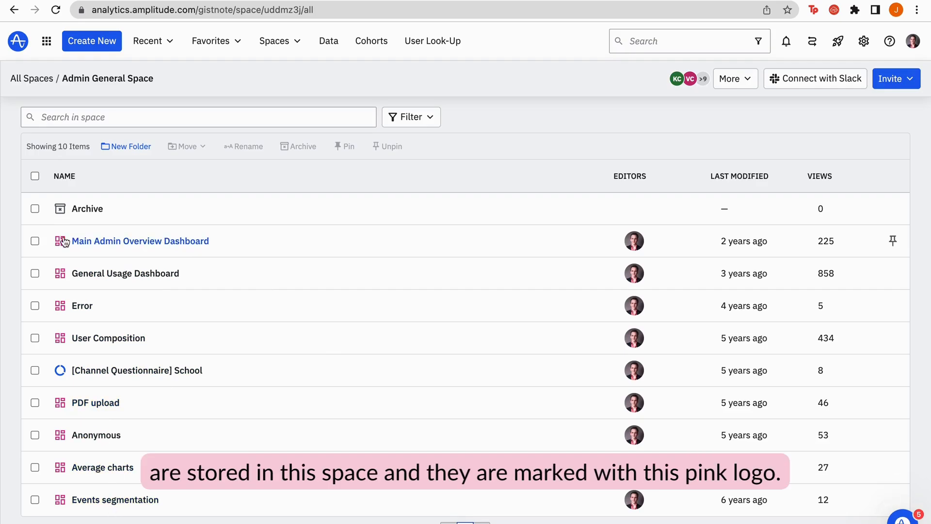
click(140, 241)
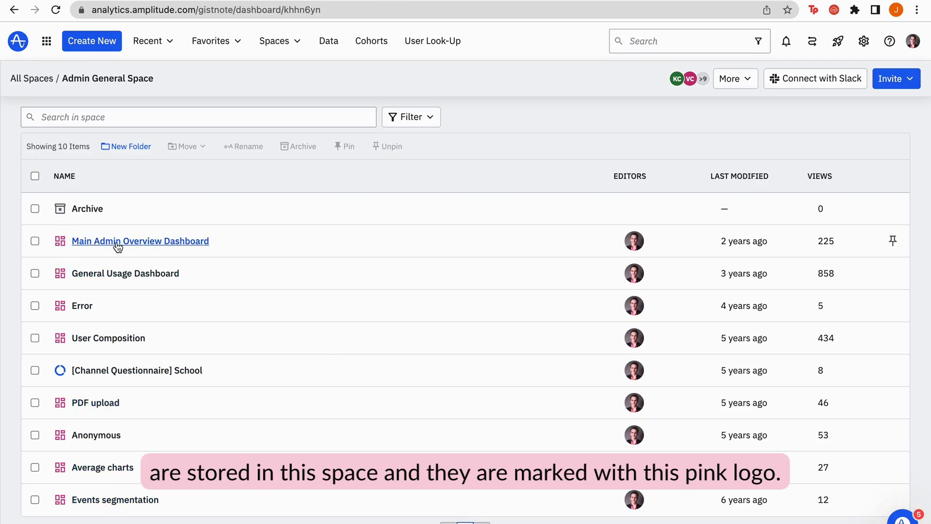
click(140, 240)
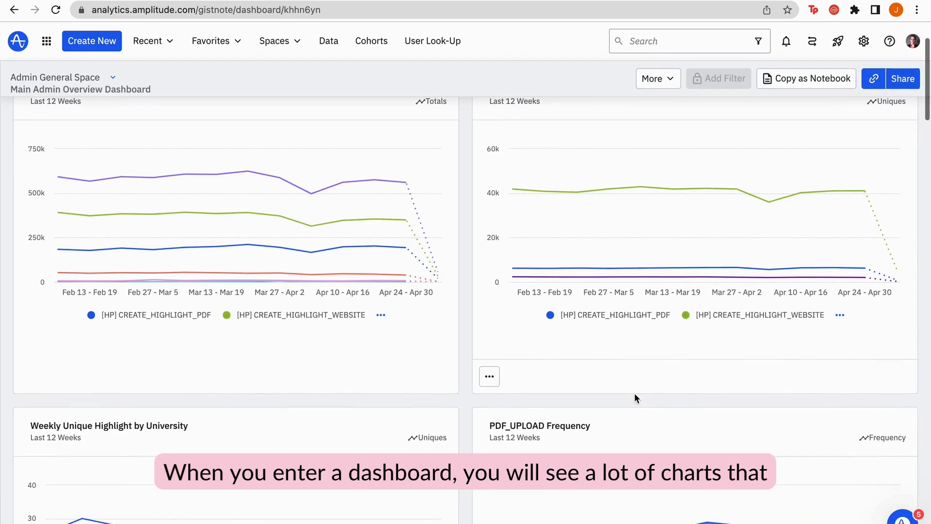
scroll(down, 3)
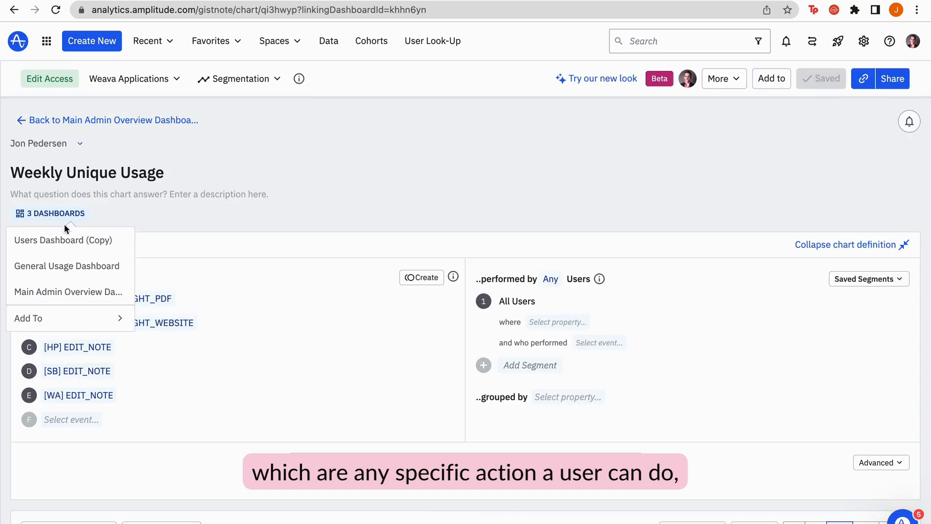
Add a Country user-property condition to the All Users segment and view the graph
click(49, 214)
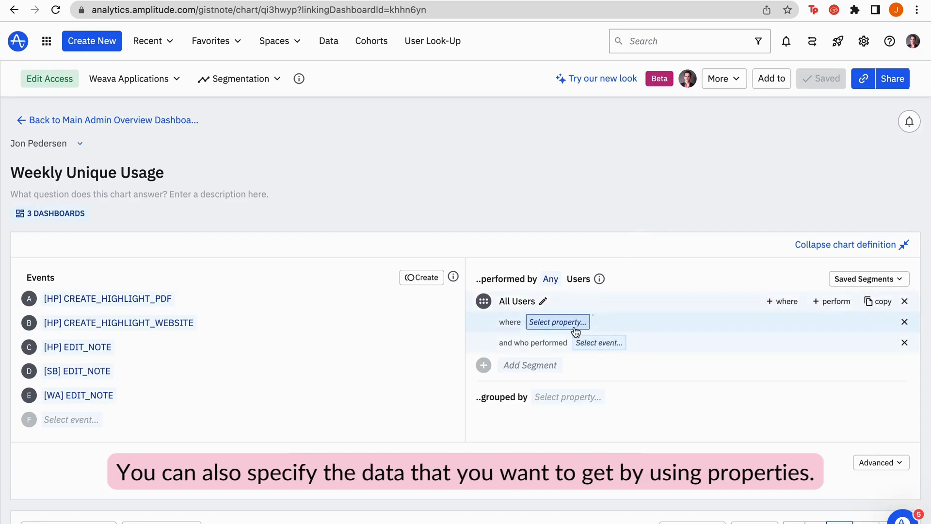
click(556, 321)
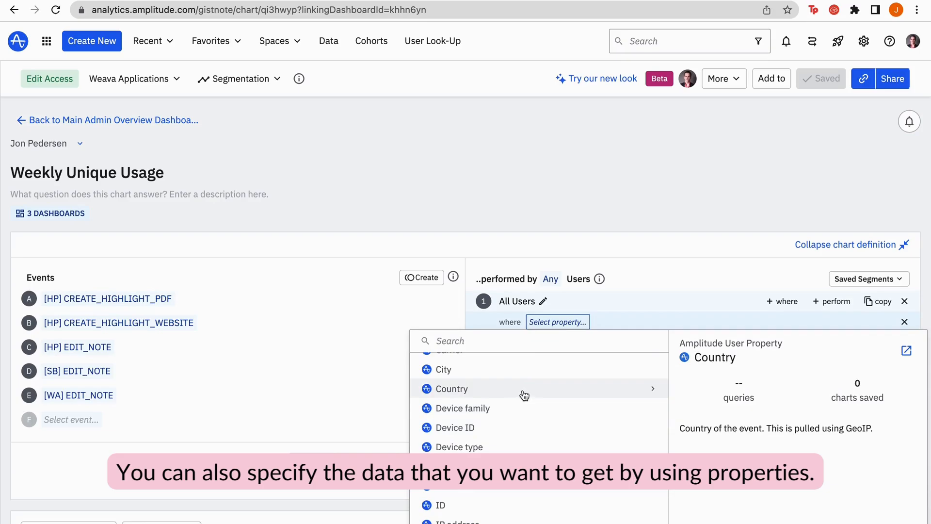
click(451, 388)
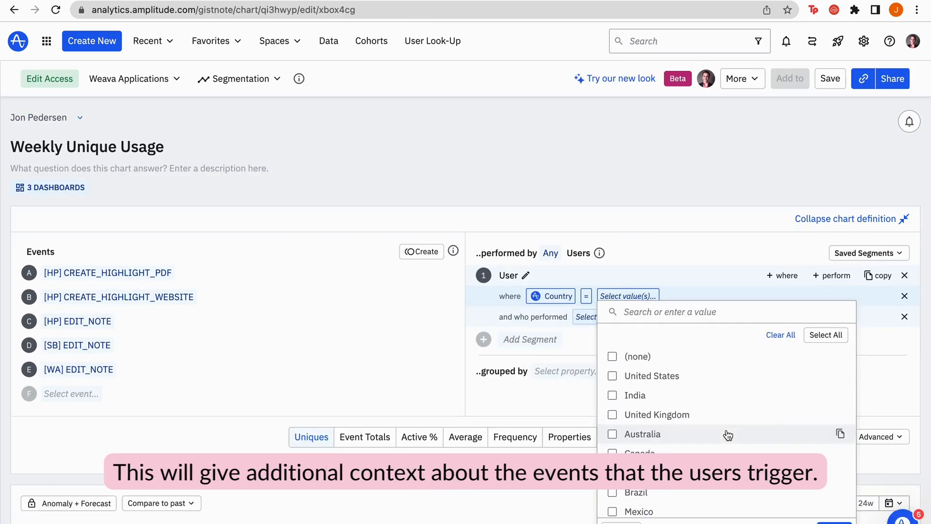
click(825, 335)
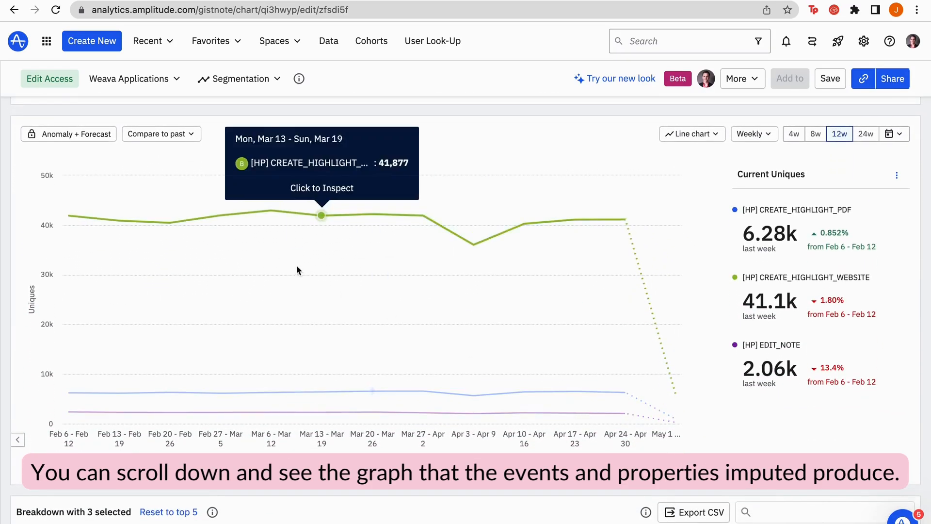
Extend the chart's time range to the last 24 weeks
click(157, 134)
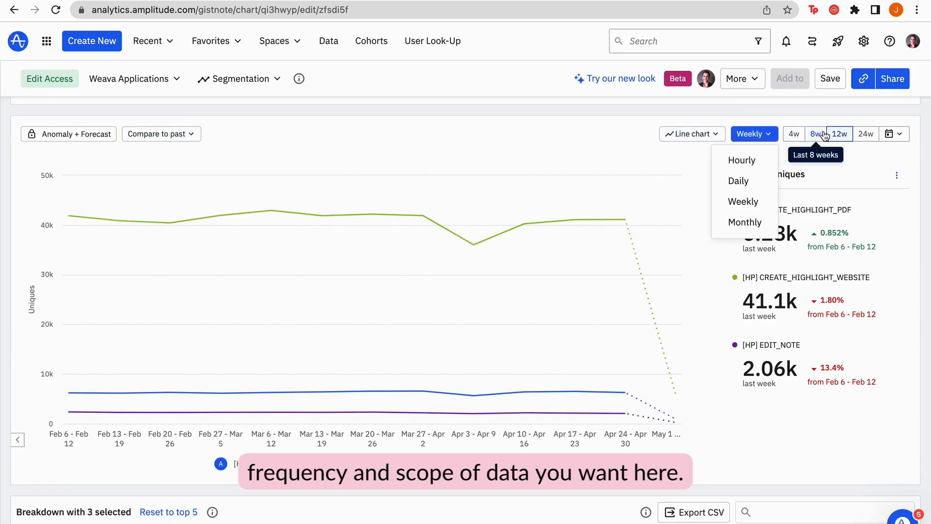
click(865, 134)
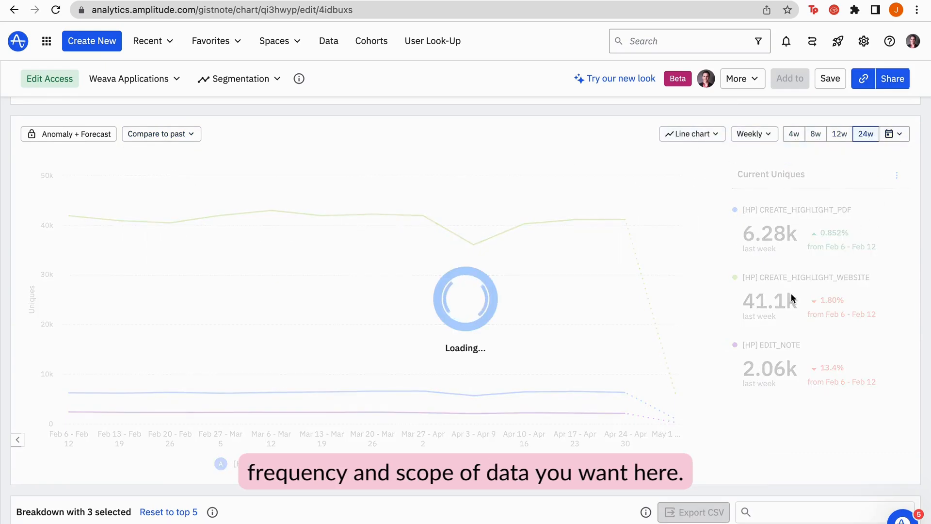
scroll(down, 3)
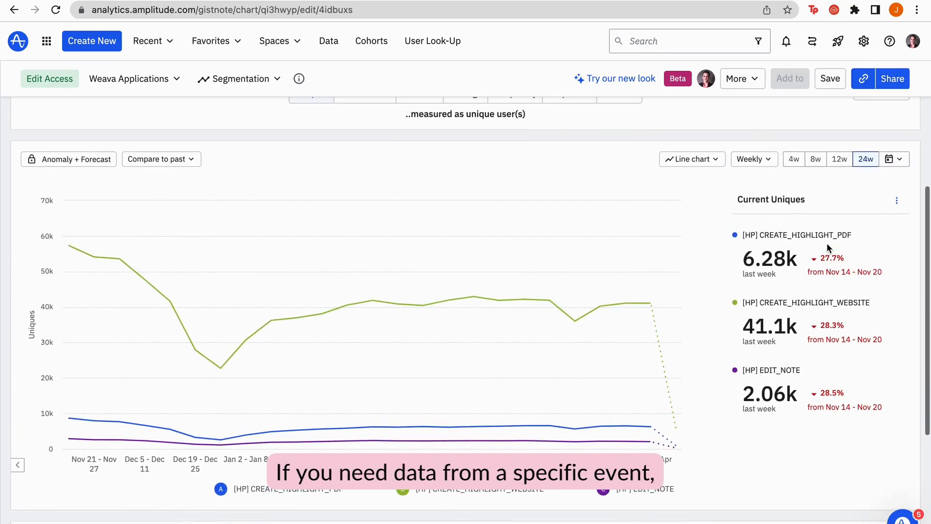
mouse_move(599, 309)
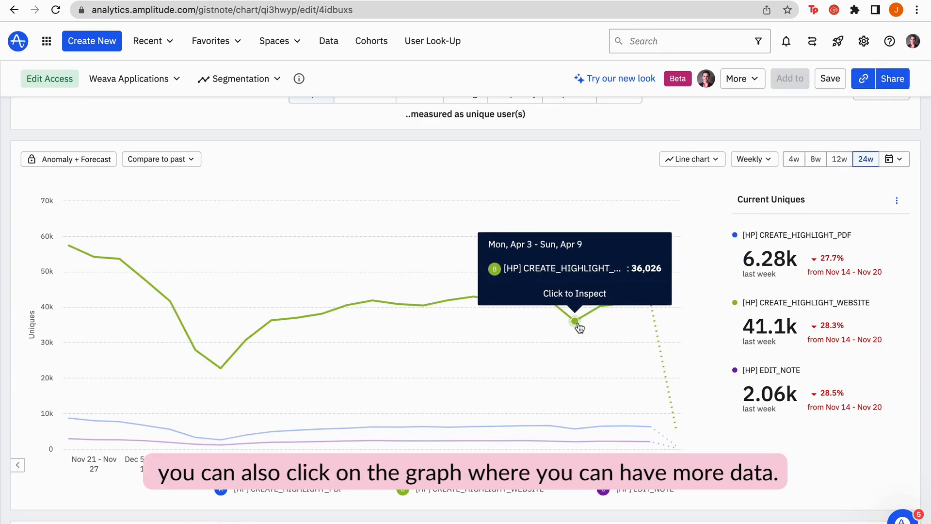
Download the users behind the Apr 3 – Apr 9 data point
click(575, 321)
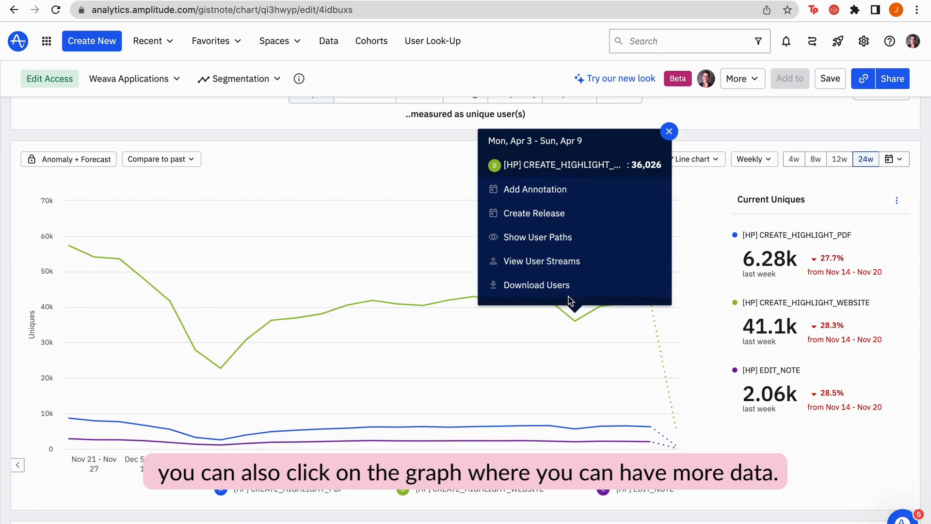
click(535, 284)
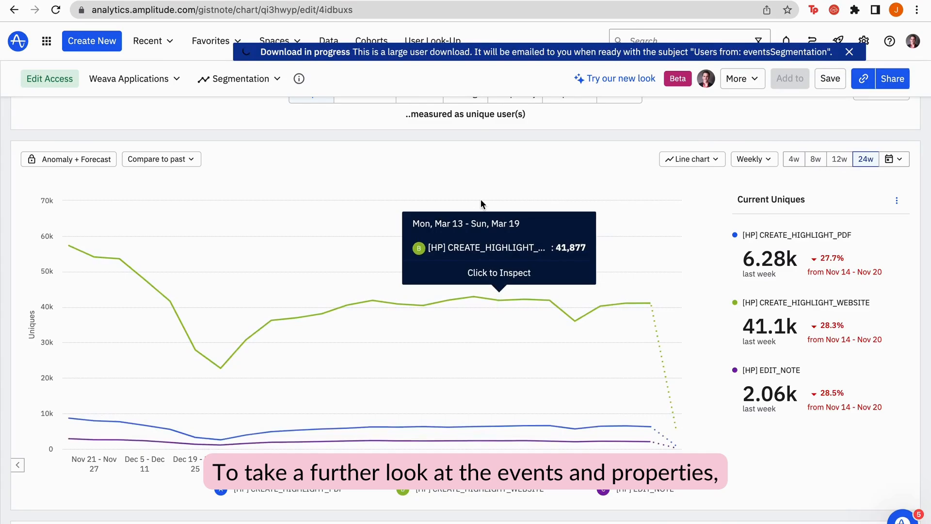
Go to Data and show the tracking plan's Events list
click(328, 41)
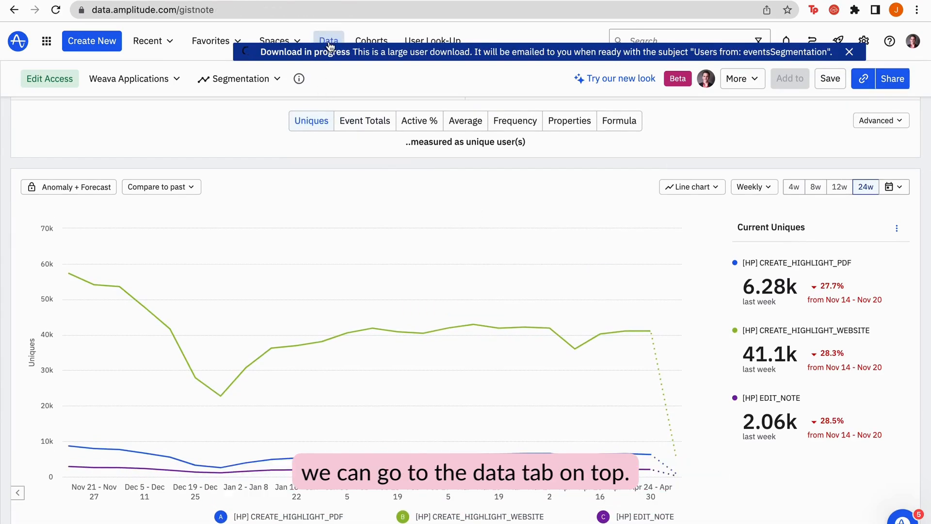
click(329, 41)
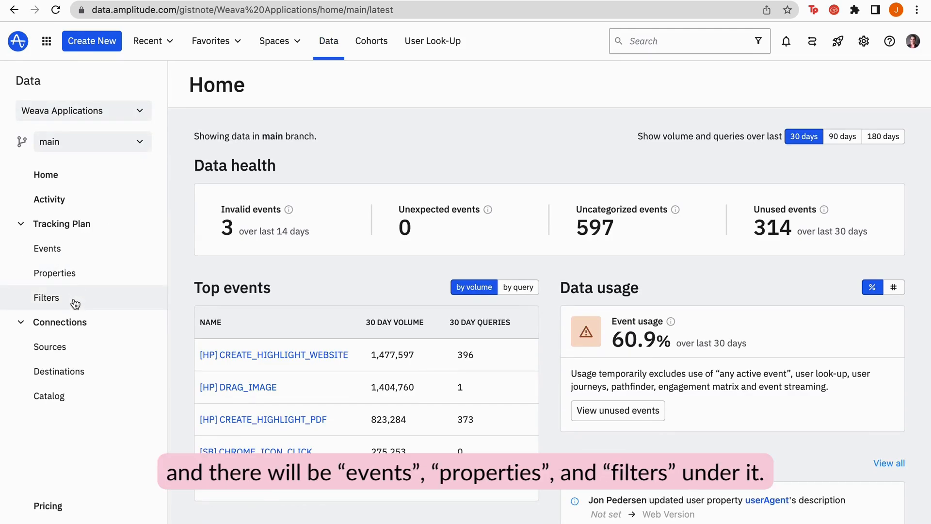
click(47, 248)
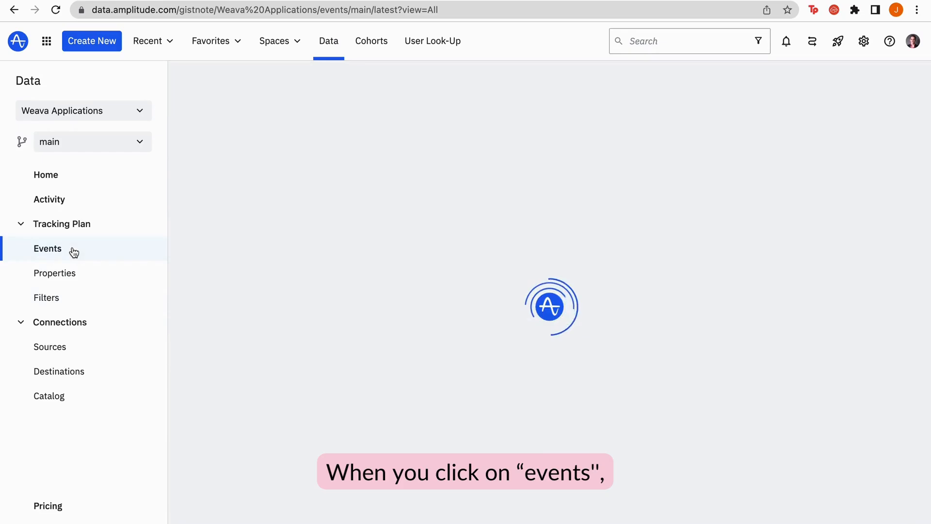
click(47, 248)
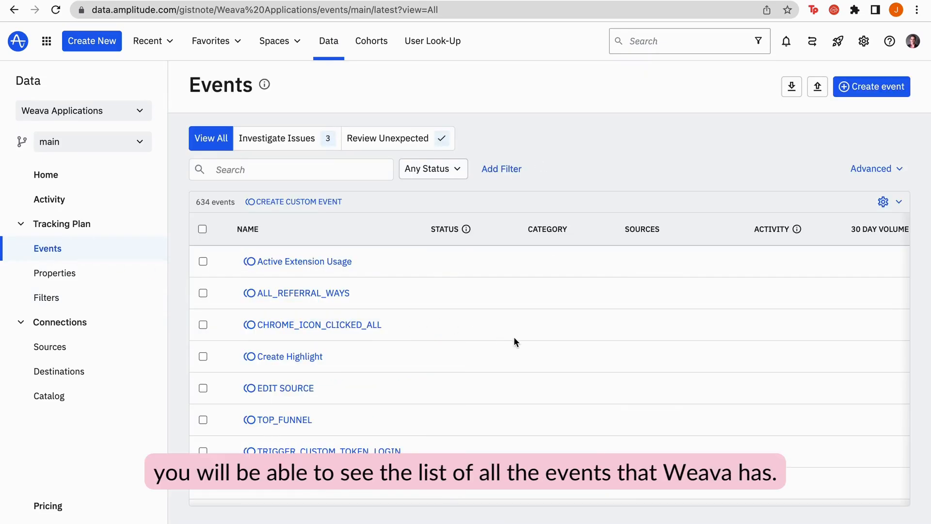
scroll(down, 3)
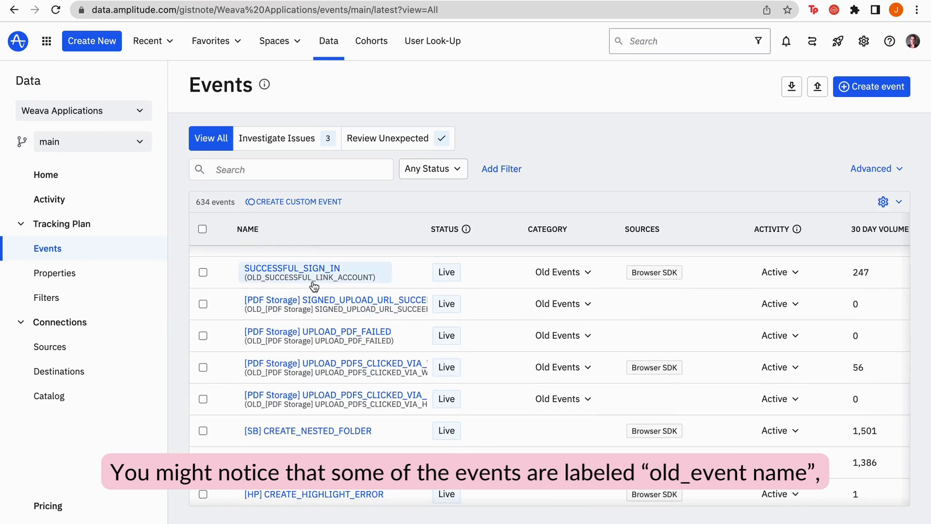
mouse_move(361, 317)
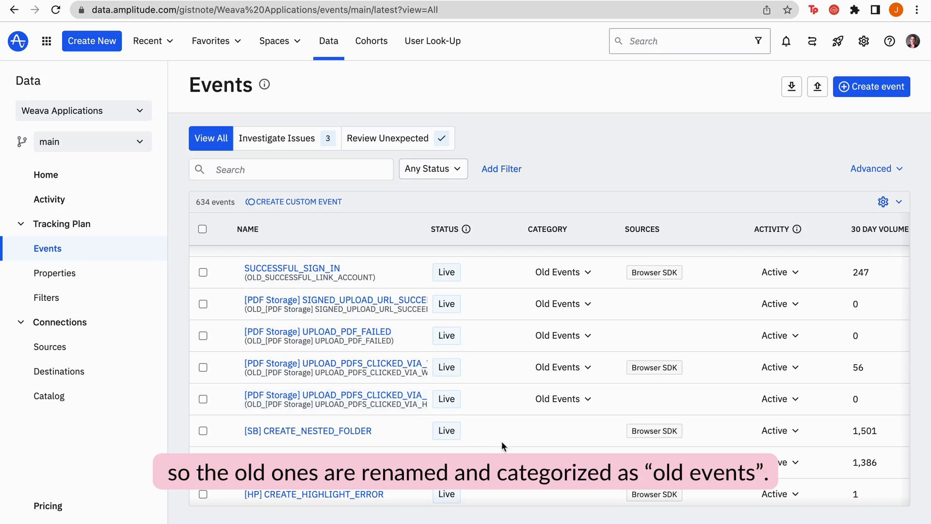
Keep SUCCESSFUL_SIGN_IN in the Old Events category via its Category dropdown
click(561, 272)
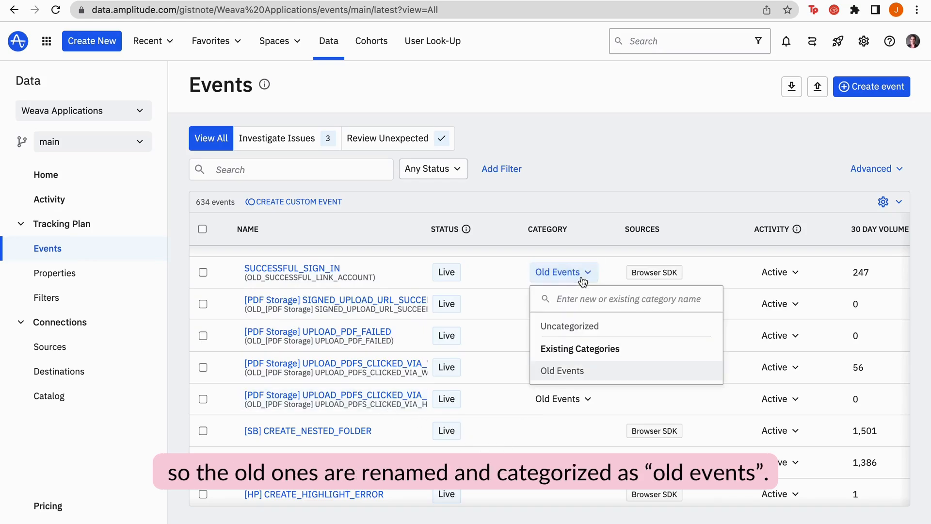
click(561, 370)
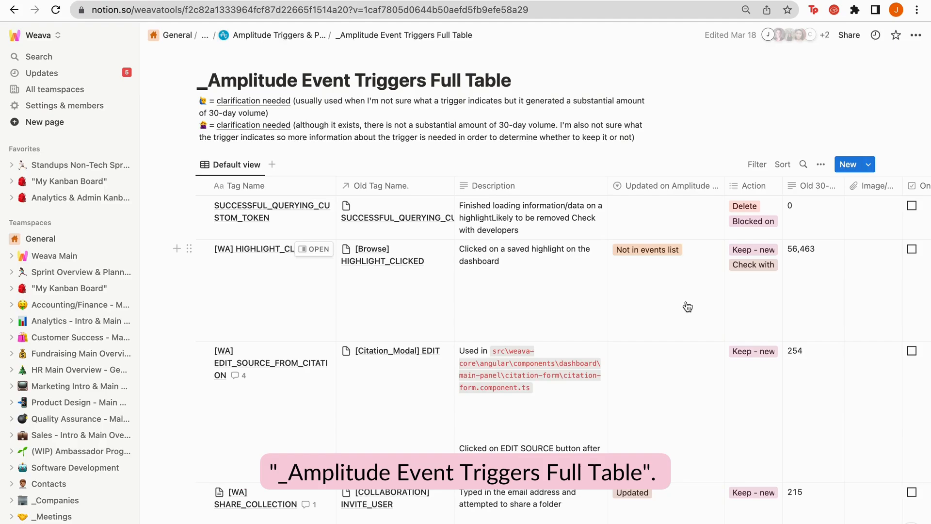
Scroll through the rows of the _Amplitude Event Triggers Full Table in Notion
scroll(down, 3)
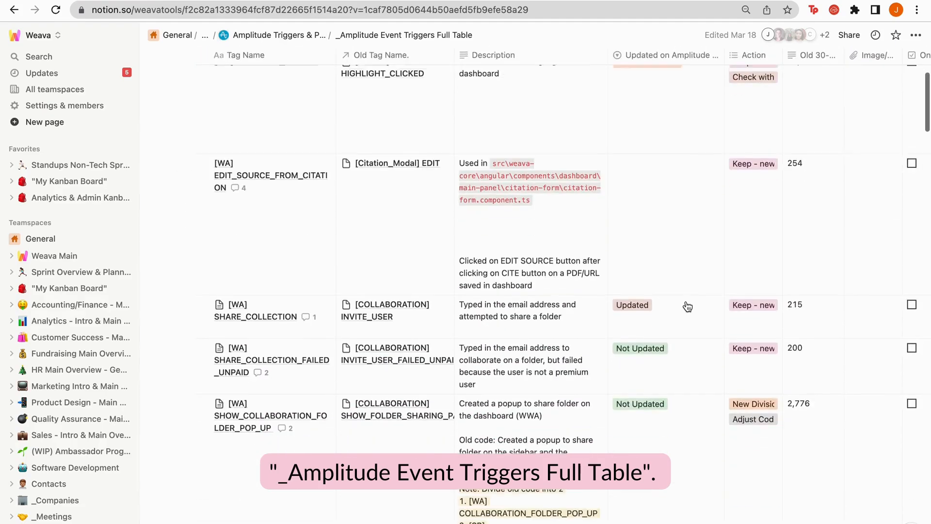
scroll(down, 3)
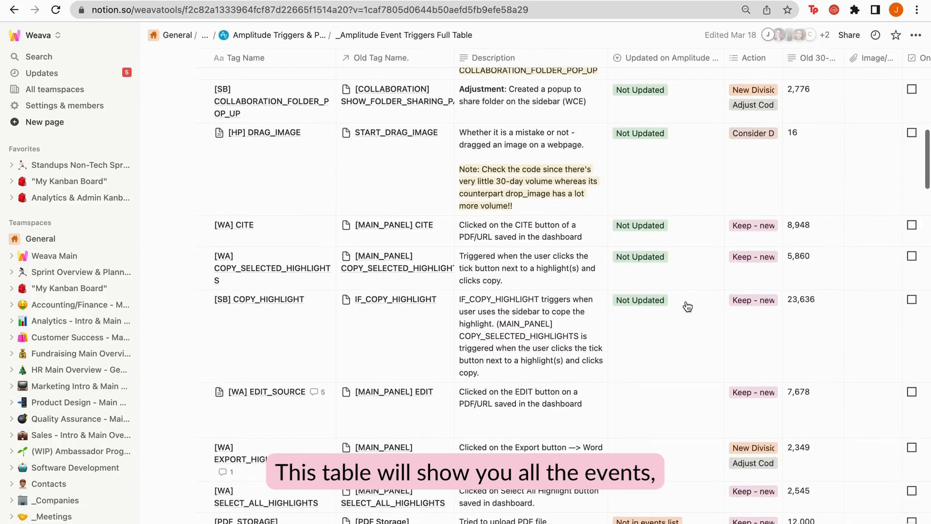
scroll(down, 3)
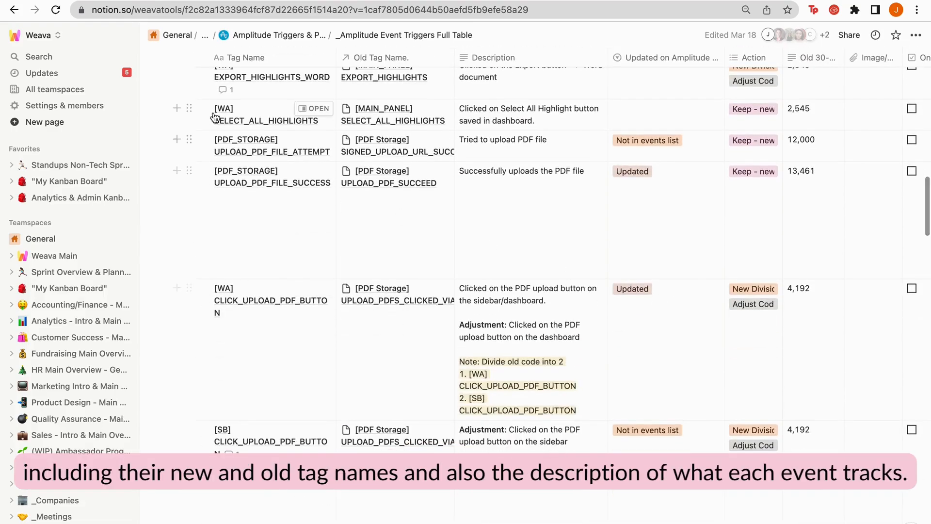
scroll(down, 3)
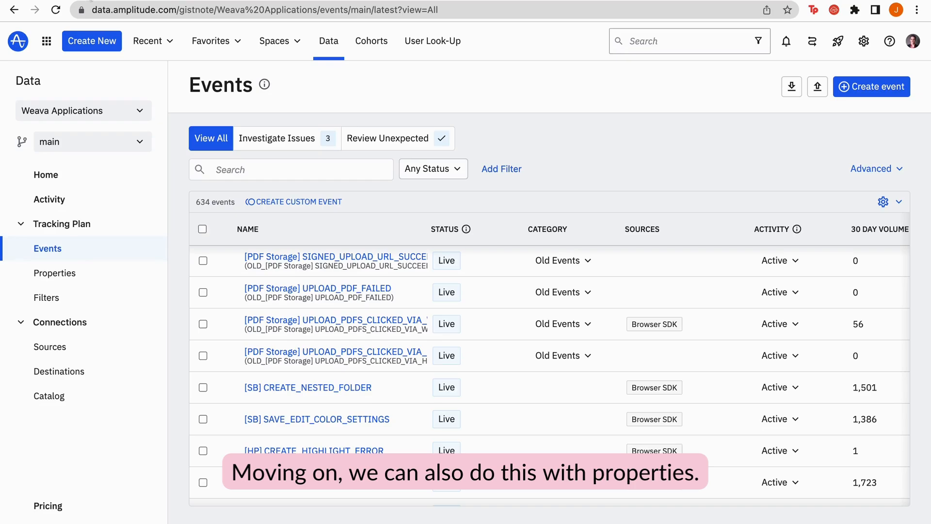
Show the tracking plan's Event Properties list from the Data sidebar
click(54, 273)
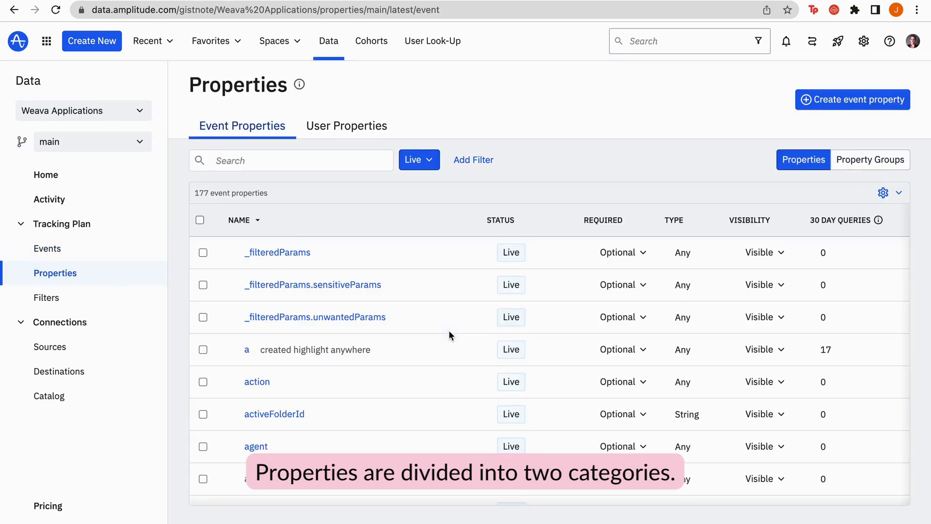
mouse_move(447, 355)
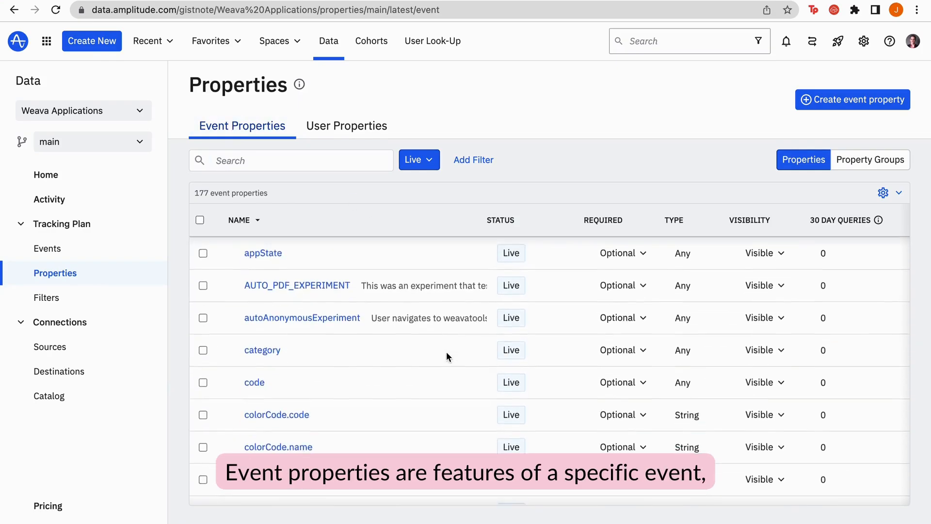
Browse the User Properties list and view details for Server upload time and Session ID
click(346, 125)
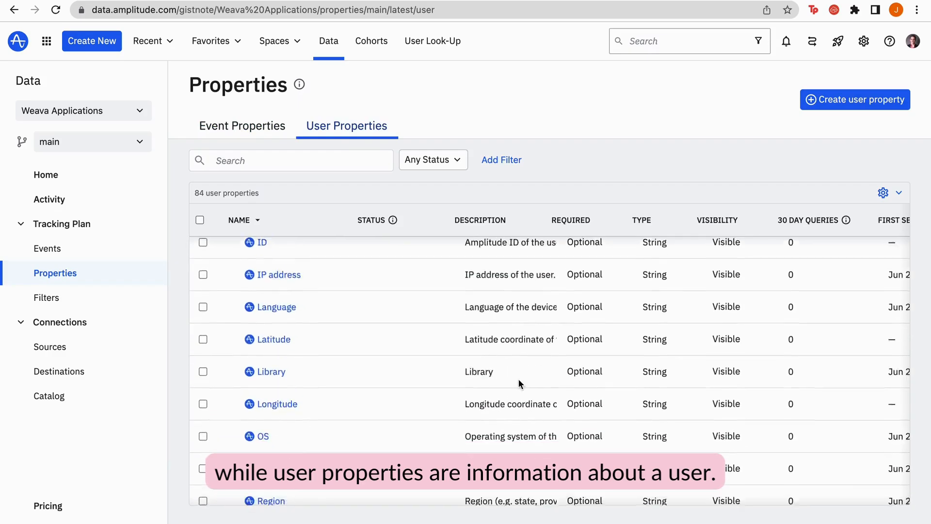
scroll(down, 3)
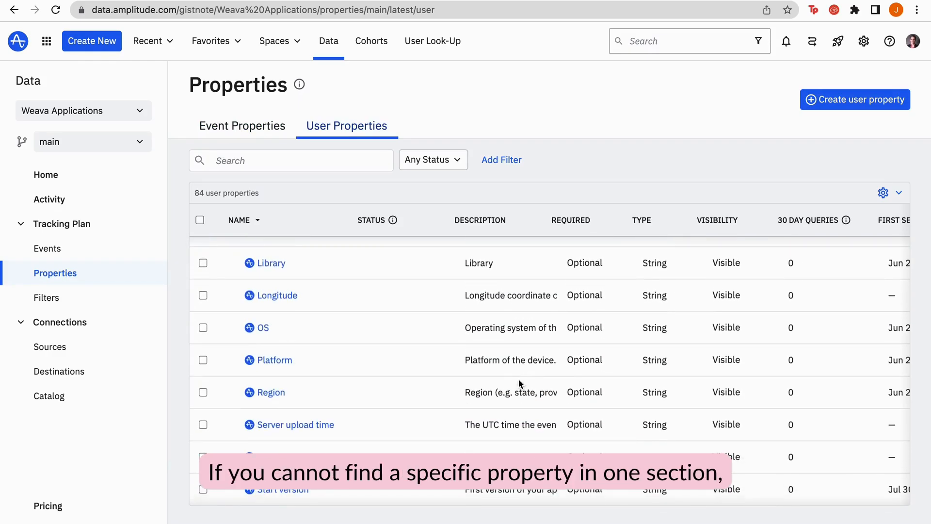
scroll(down, 3)
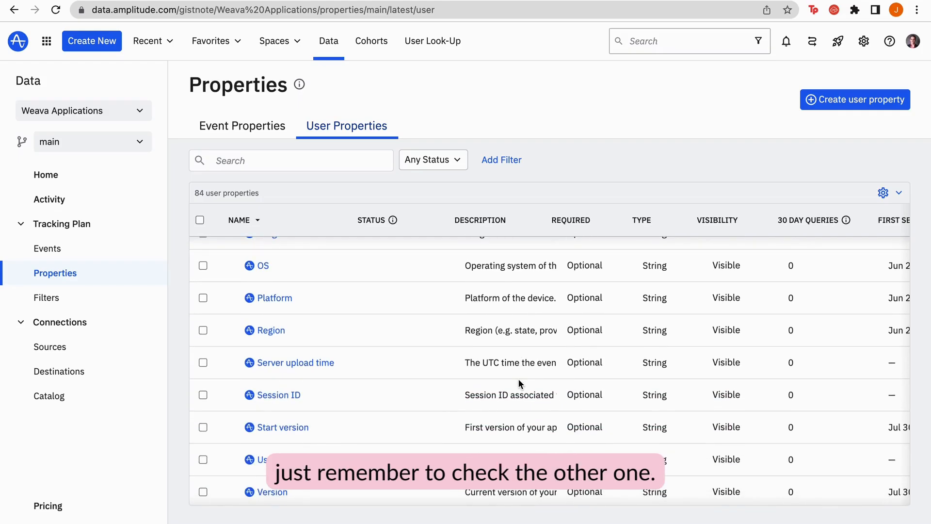
click(294, 362)
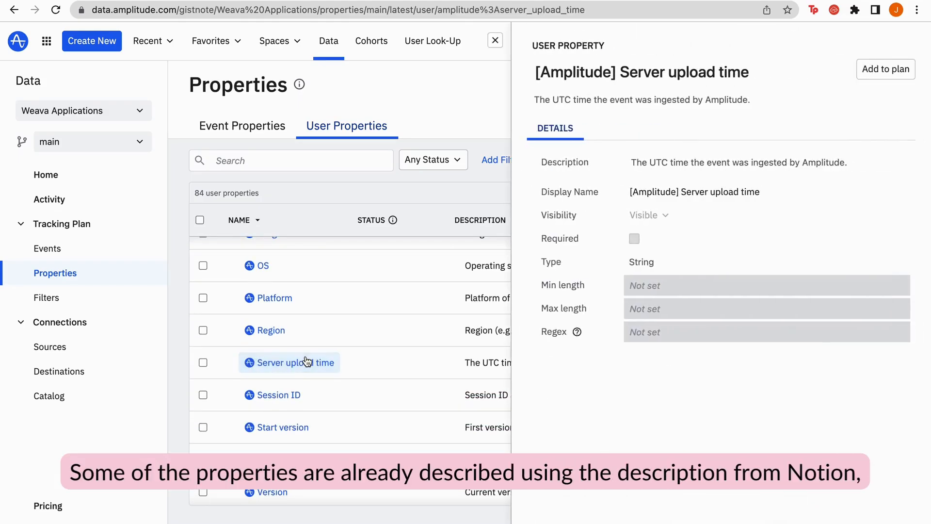
mouse_move(283, 373)
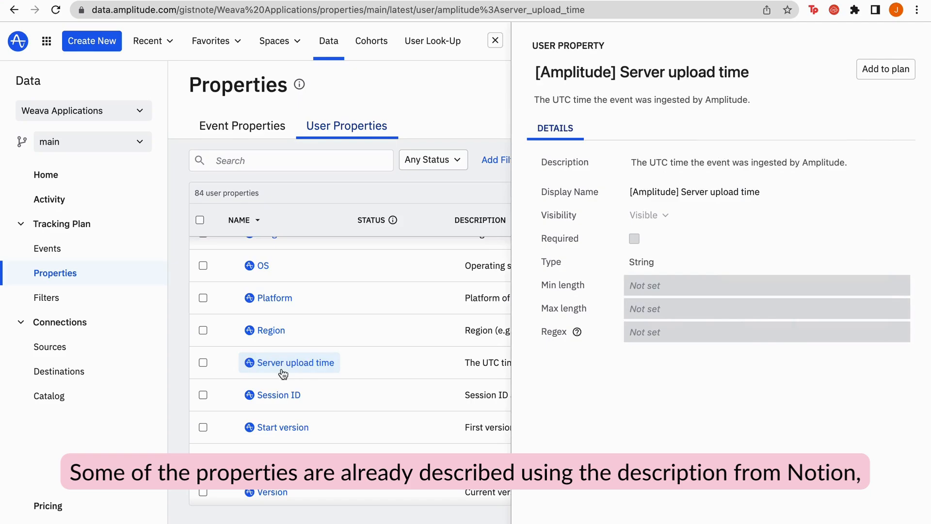
click(279, 394)
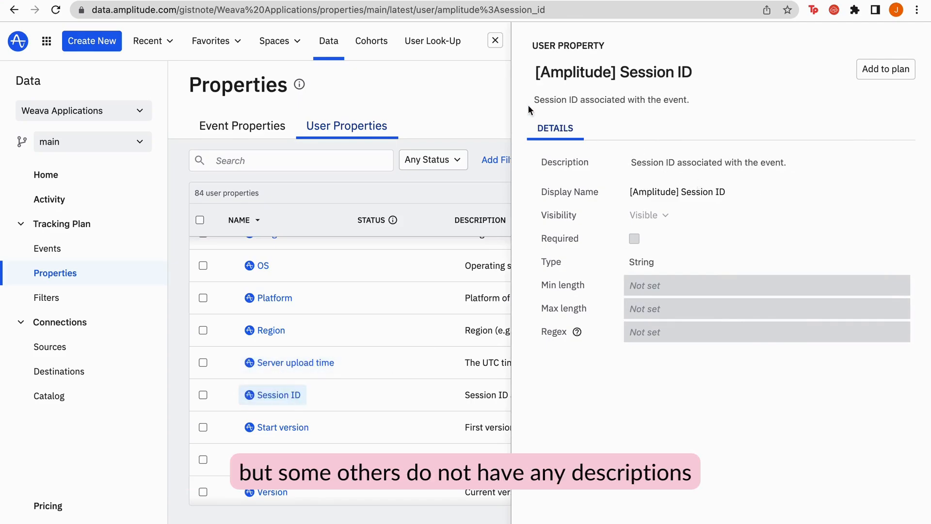
click(495, 41)
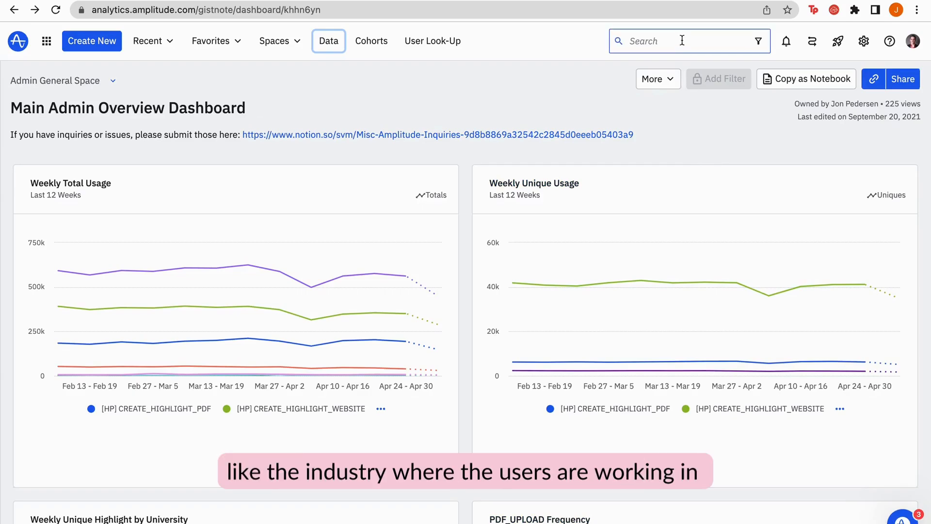
Search 'exper' and open the Expert Field chart from the results
text(exper)
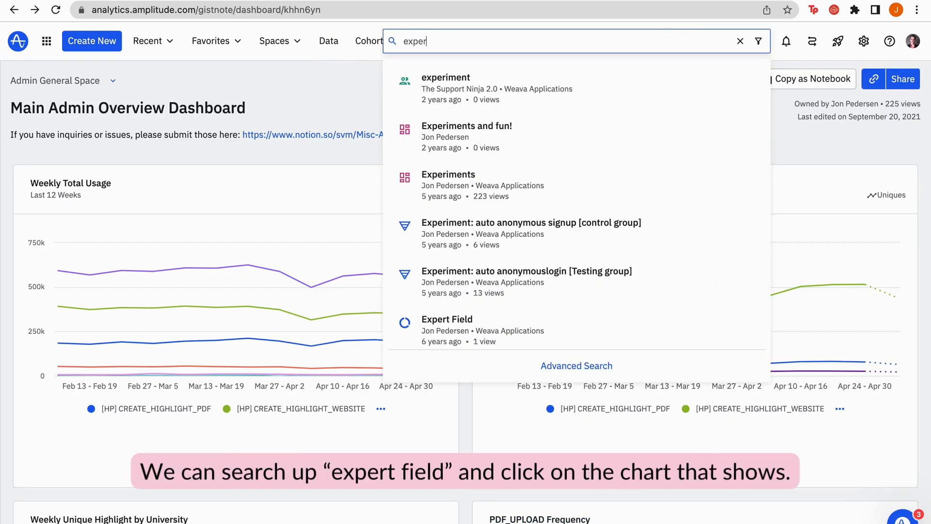
click(446, 319)
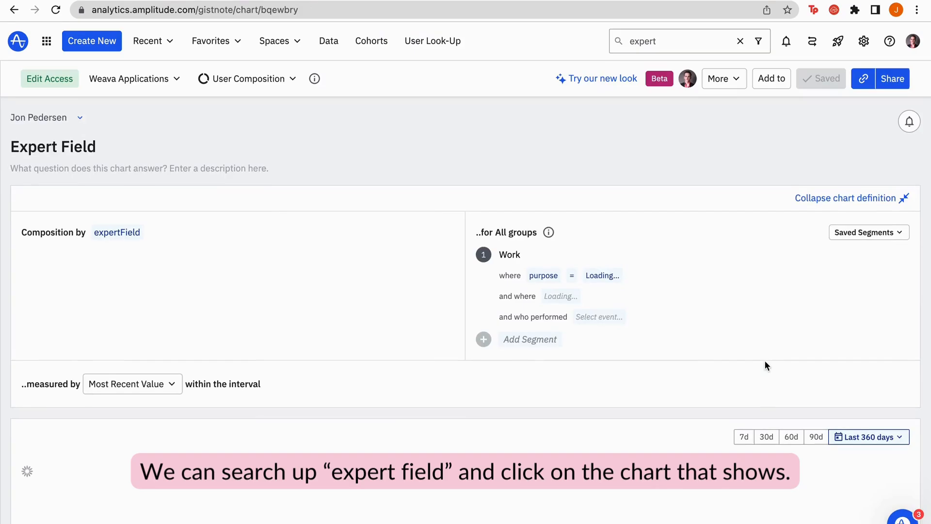
Set the purpose filter value to K-12 School
click(117, 231)
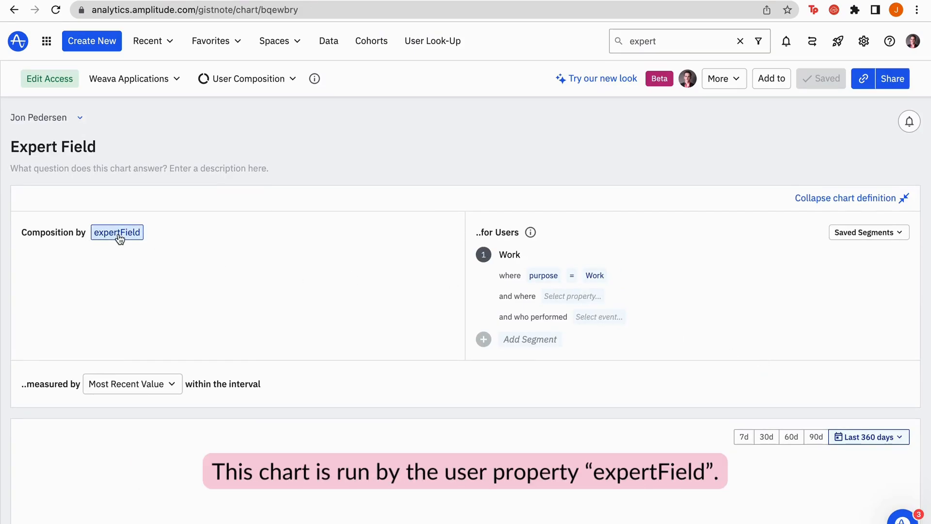
click(117, 232)
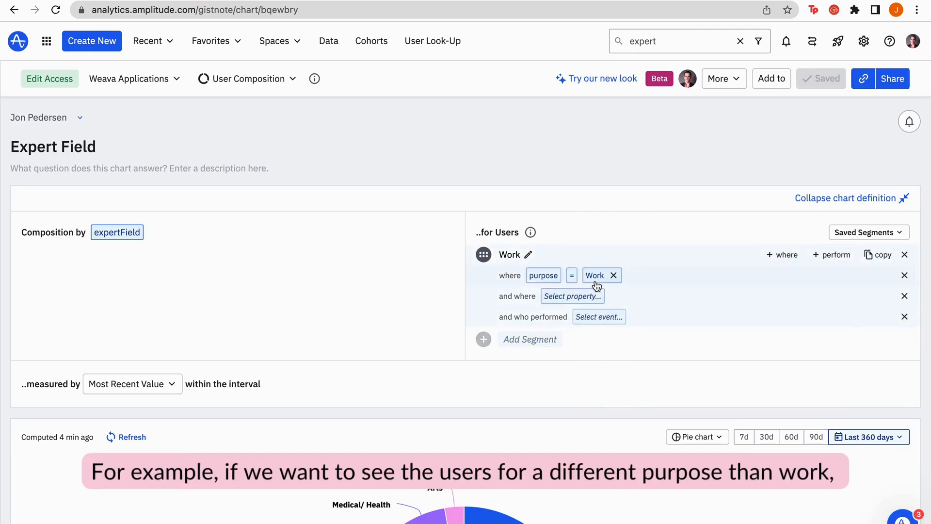
click(594, 274)
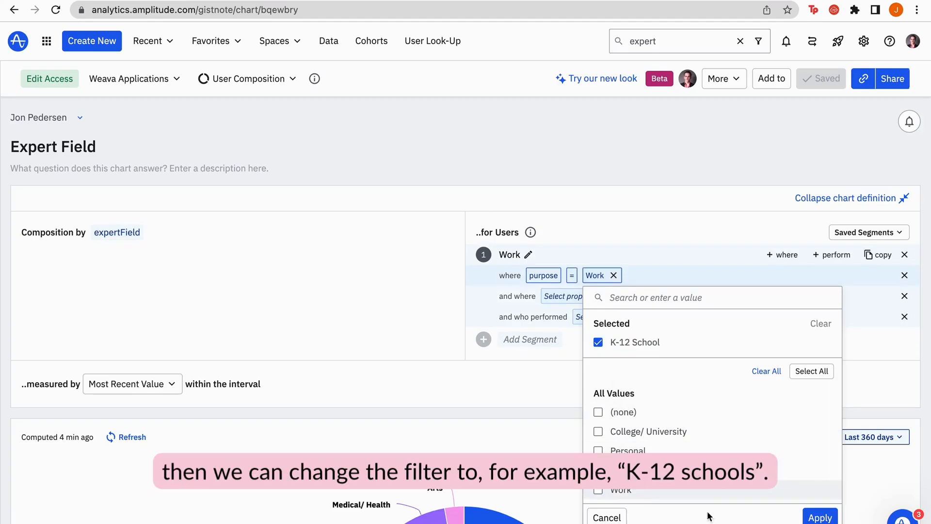
click(821, 516)
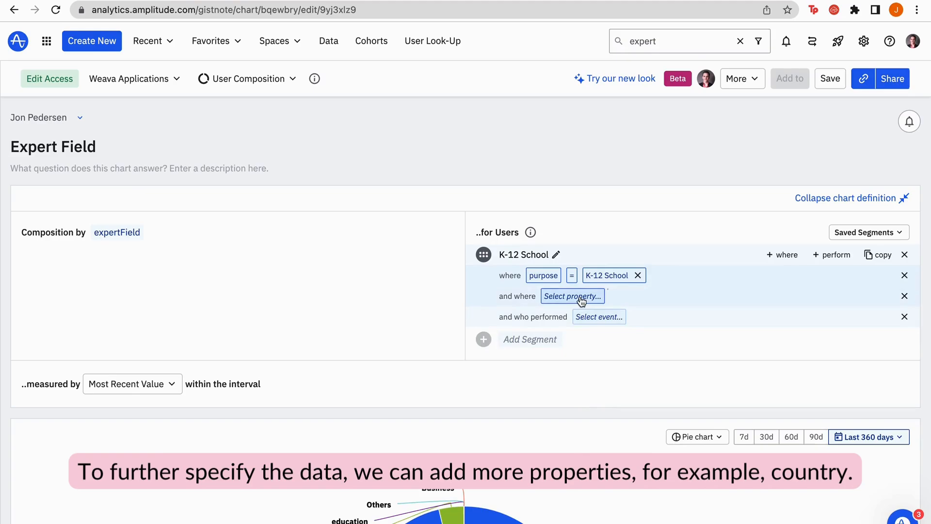
Add a Country condition limited to United States
click(571, 296)
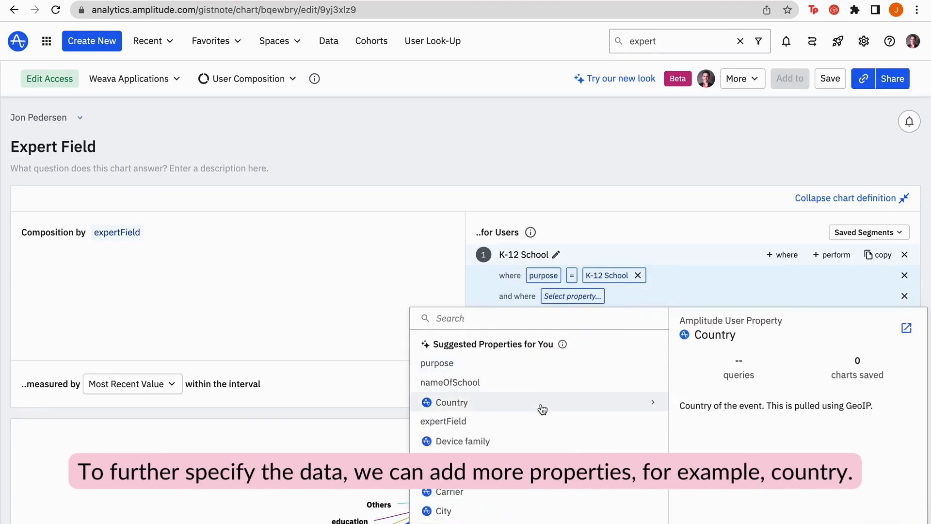
click(451, 401)
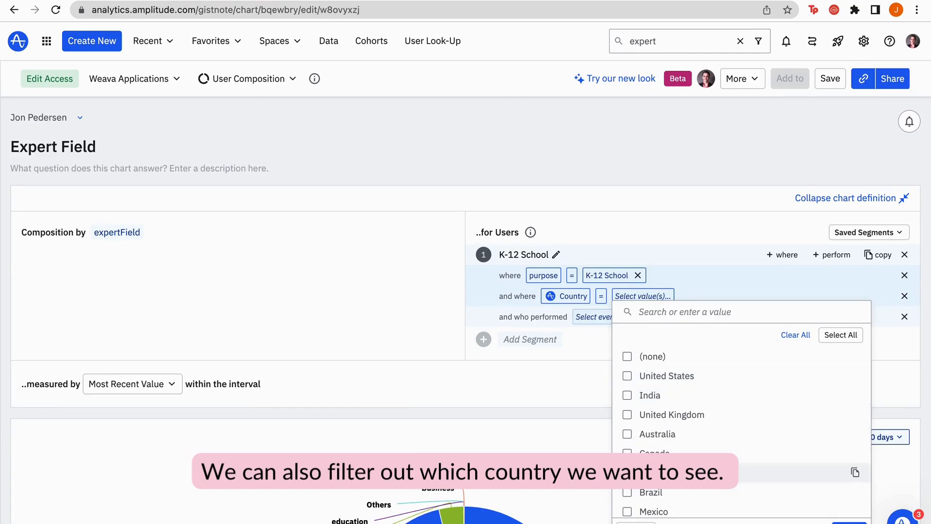
click(628, 371)
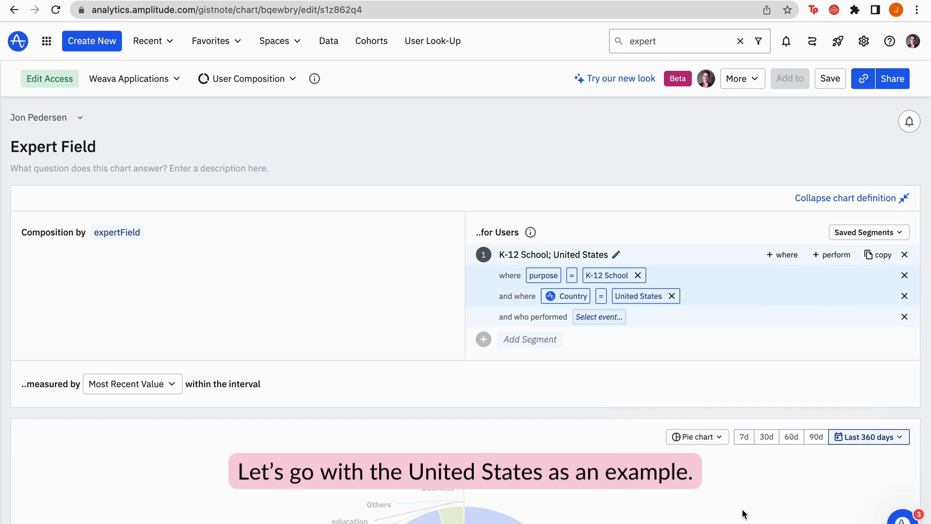
Download the Education slice's users as a CSV and browse it in the spreadsheet
scroll(down, 3)
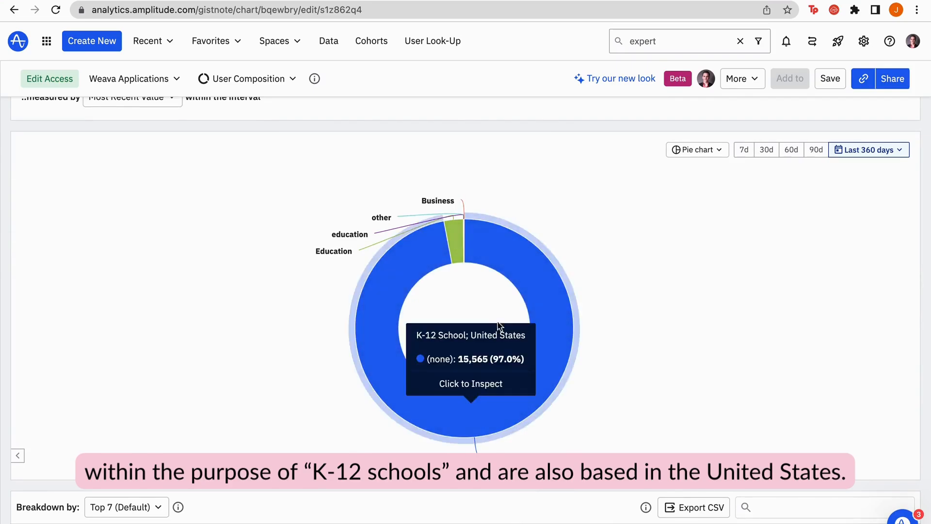
mouse_move(539, 293)
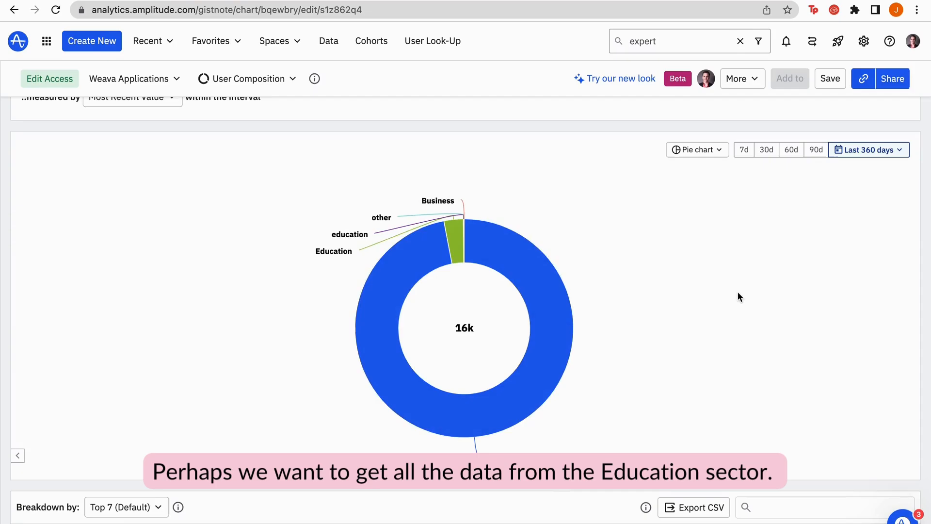
mouse_move(442, 259)
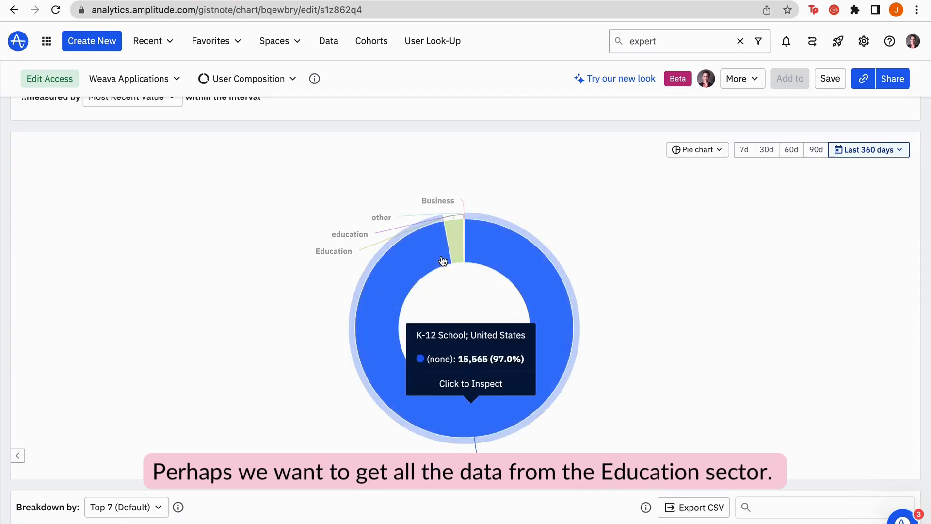
click(463, 247)
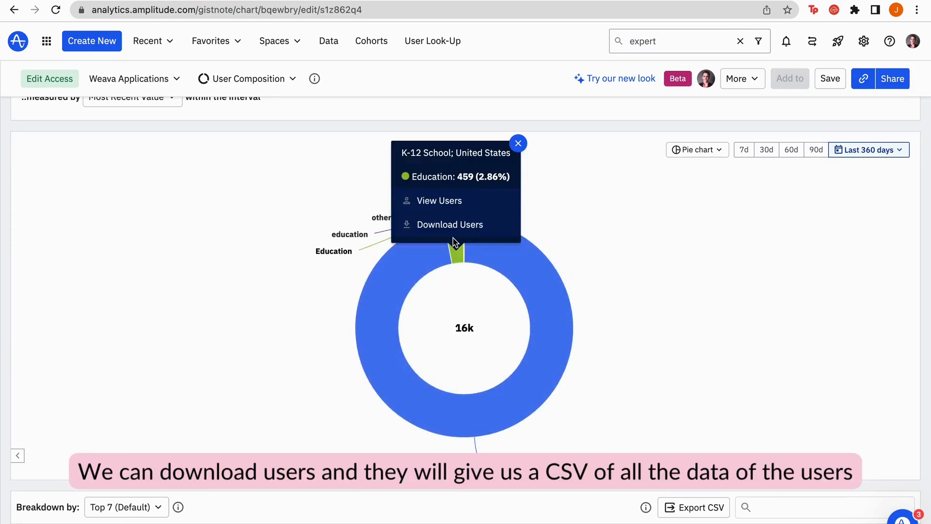
click(449, 223)
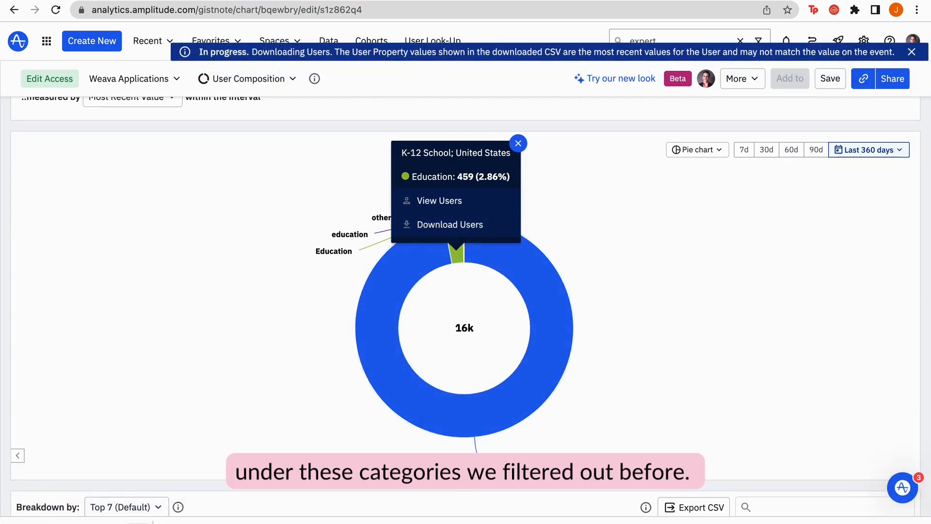
mouse_move(369, 503)
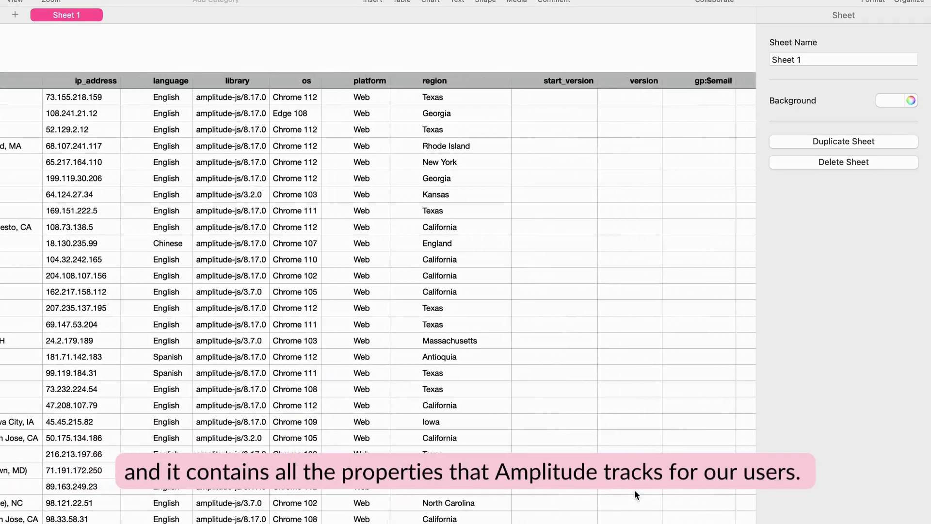
scroll(right, 3)
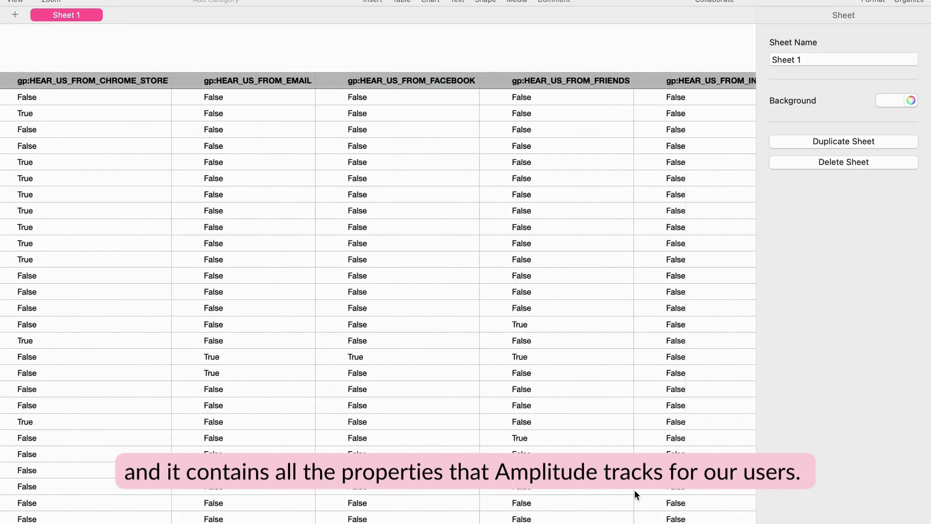